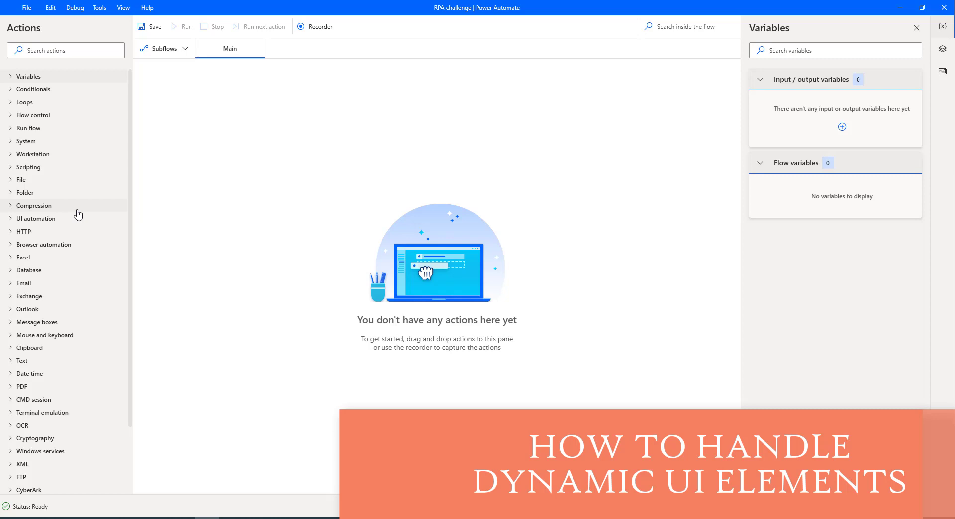
mouse_move(96, 197)
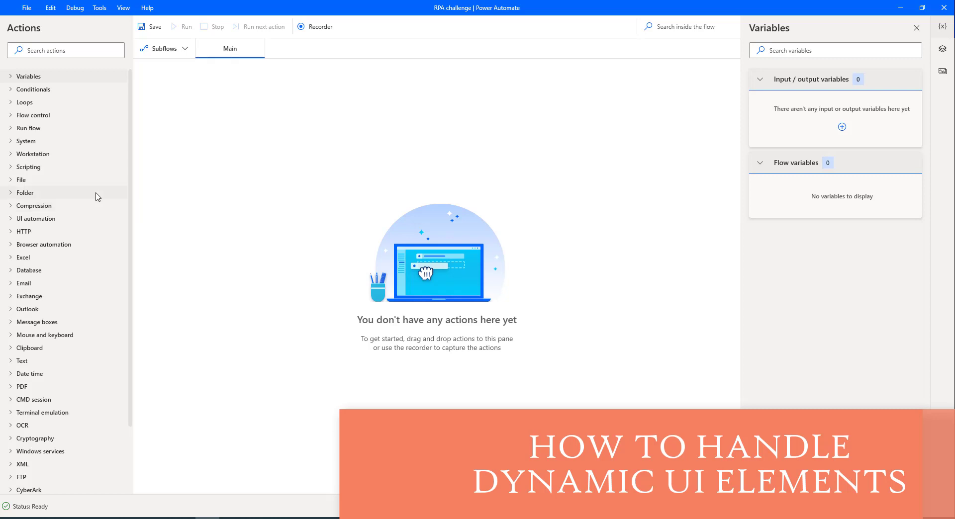
mouse_move(677, 209)
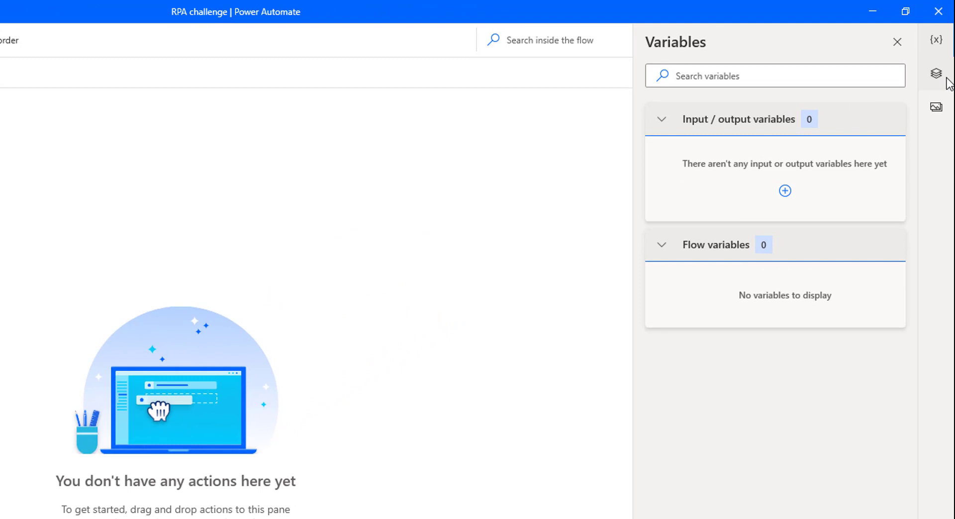
mouse_move(936, 73)
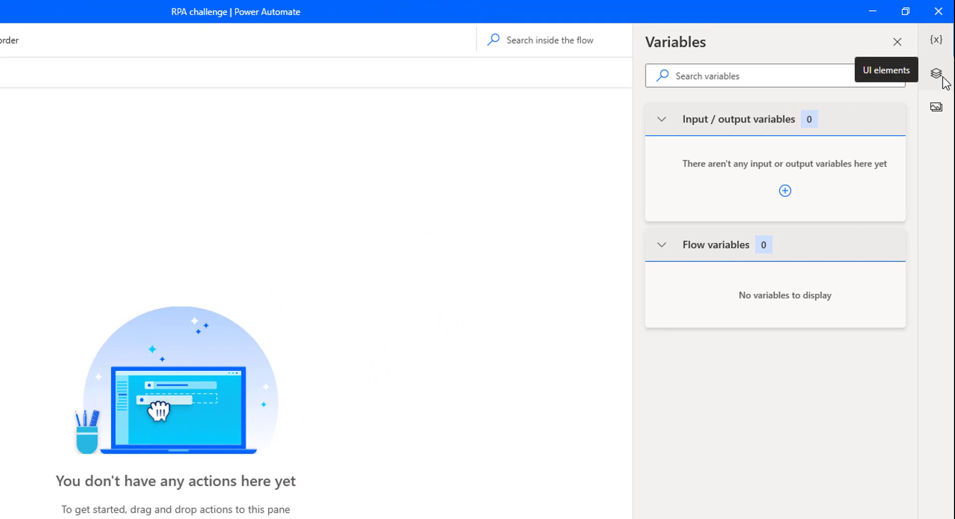
- Show the empty UI elements panel for the 'RPA challenge' flow
left_click(936, 74)
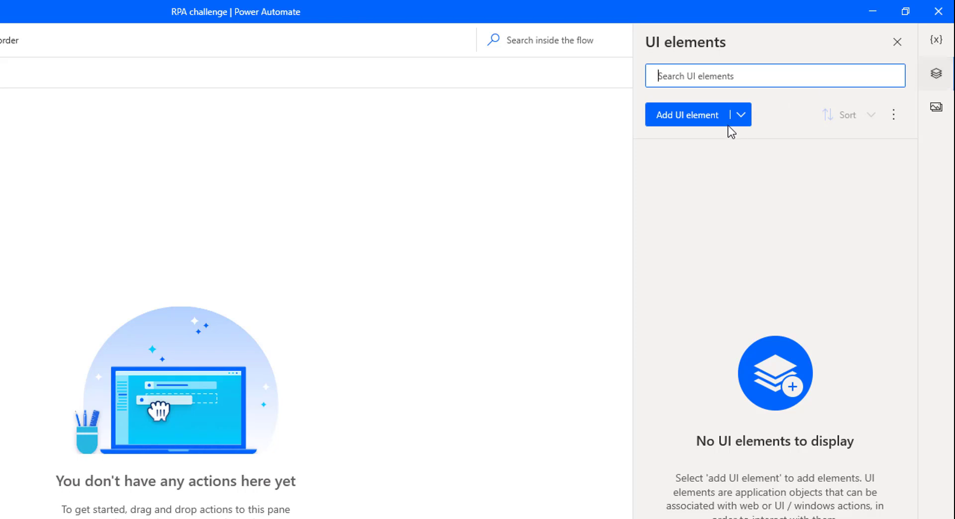
mouse_move(706, 132)
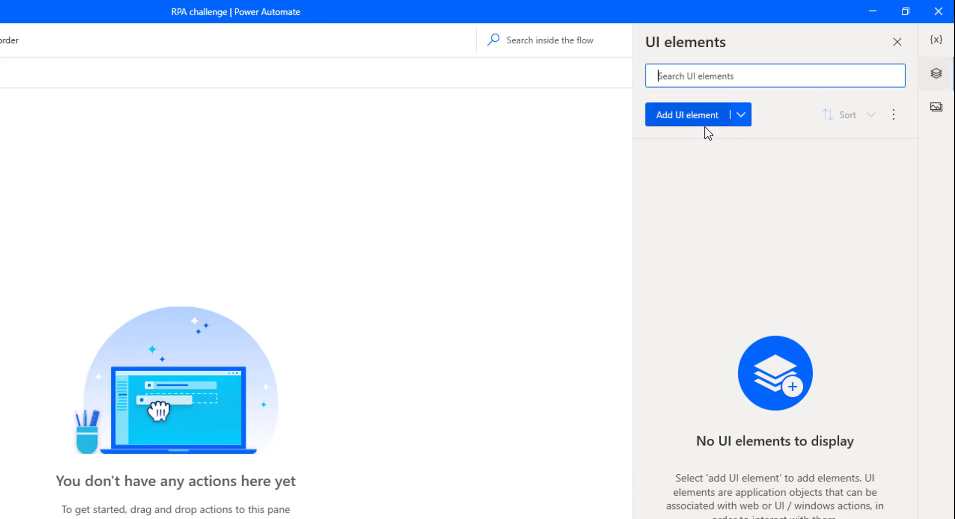
mouse_move(311, 103)
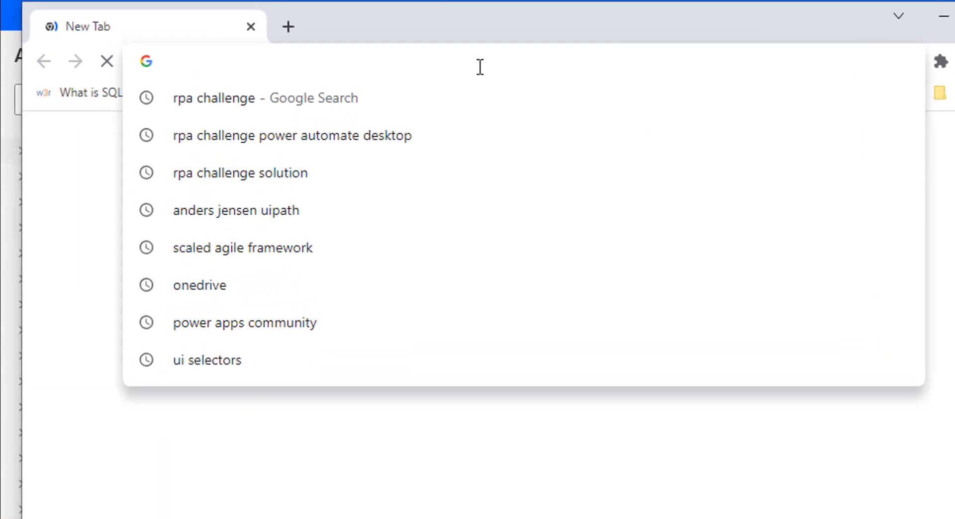
- Go to rpachallenge.com in Chrome to display the challenge form
type("rpachallenge.com")
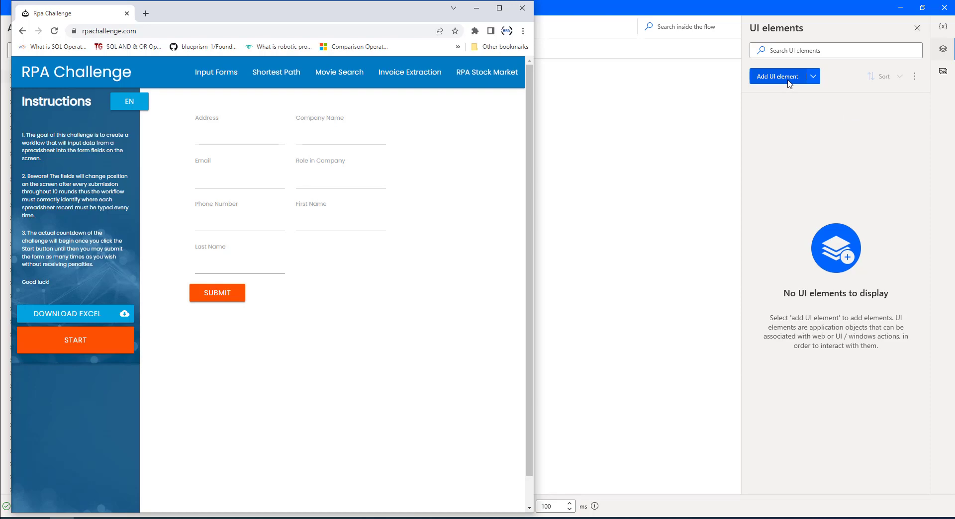
- Capture the rpachallenge form fields, including First Name and Company Name, as UI elements
left_click(777, 76)
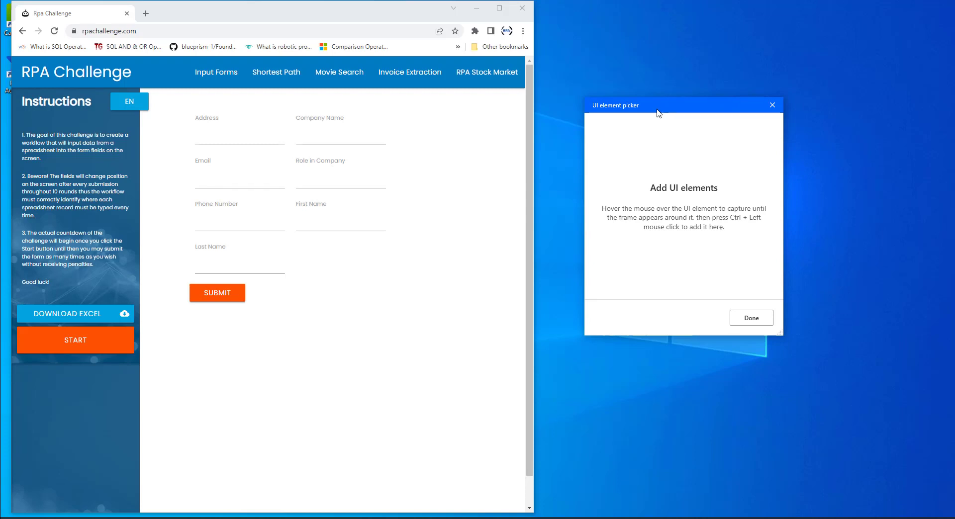
mouse_move(428, 196)
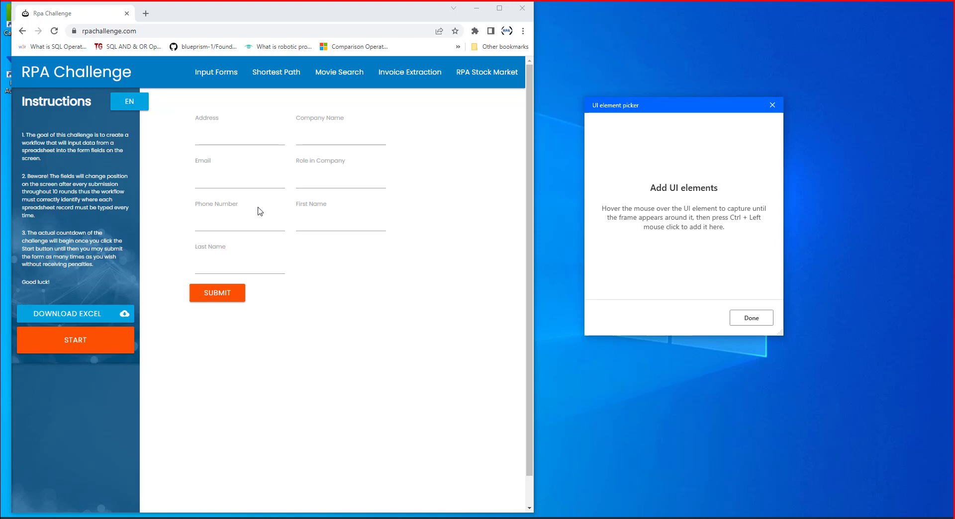
mouse_move(340, 220)
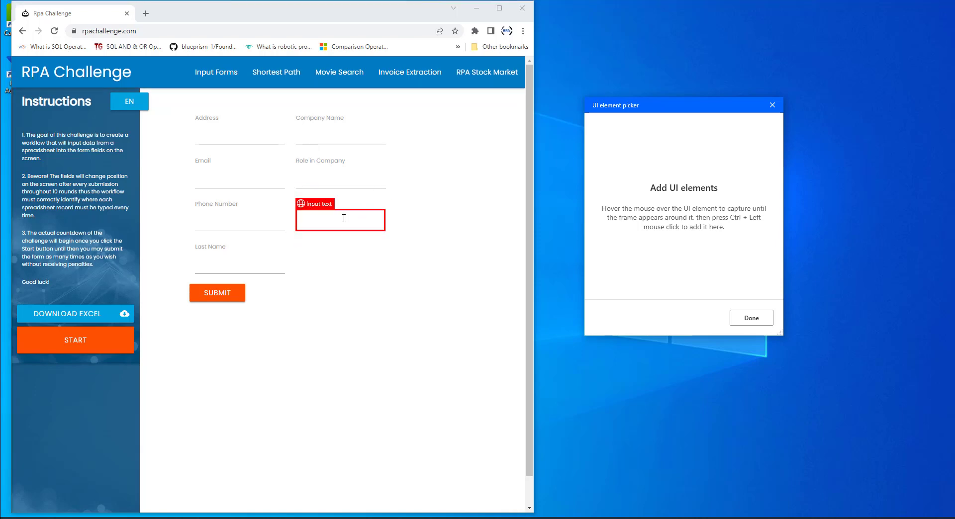
left_click(340, 220)
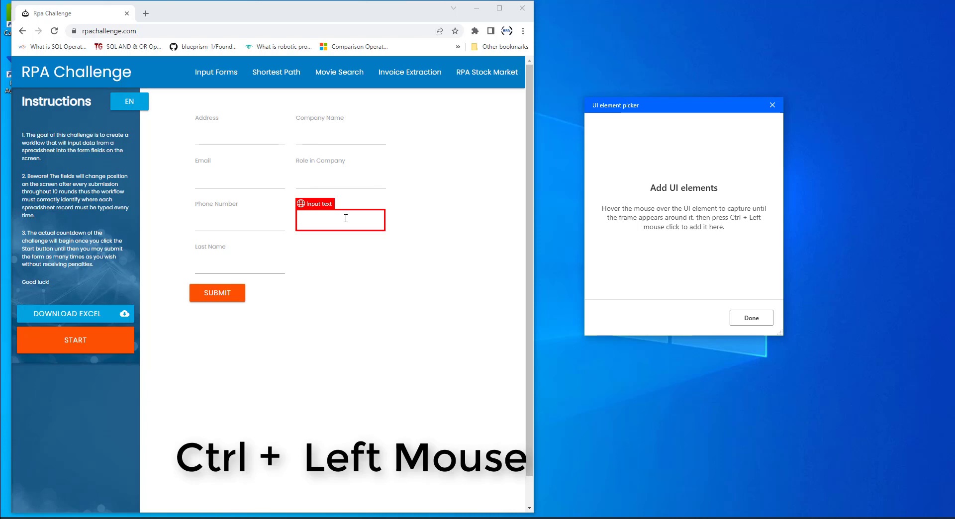
left_click(340, 220)
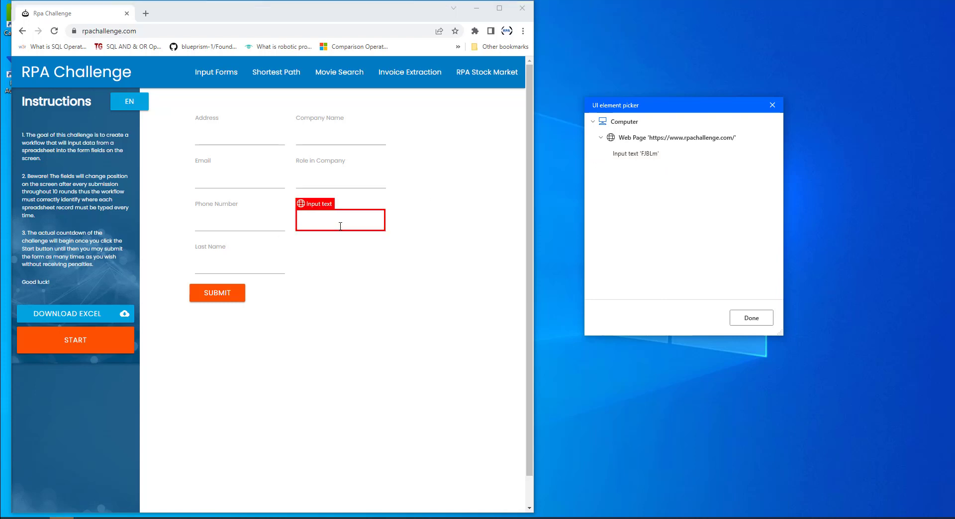
mouse_move(272, 205)
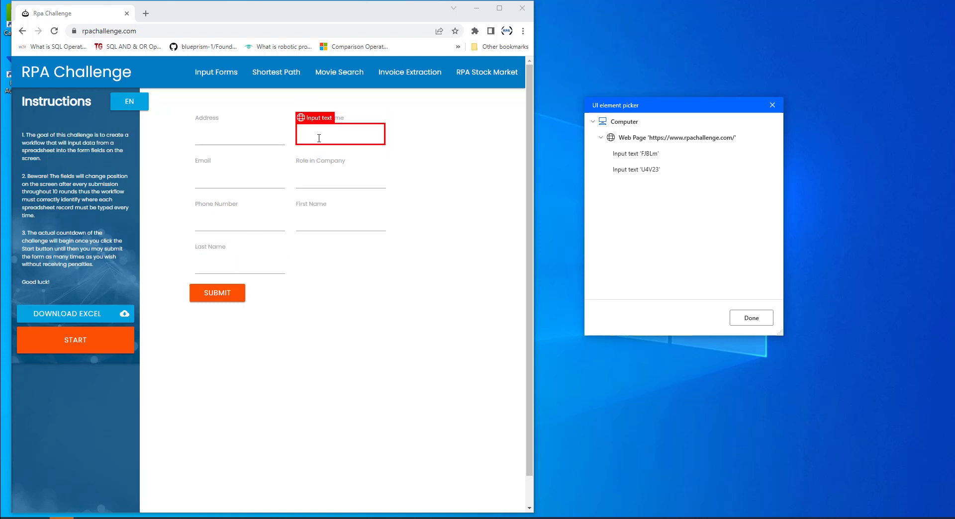
left_click(340, 176)
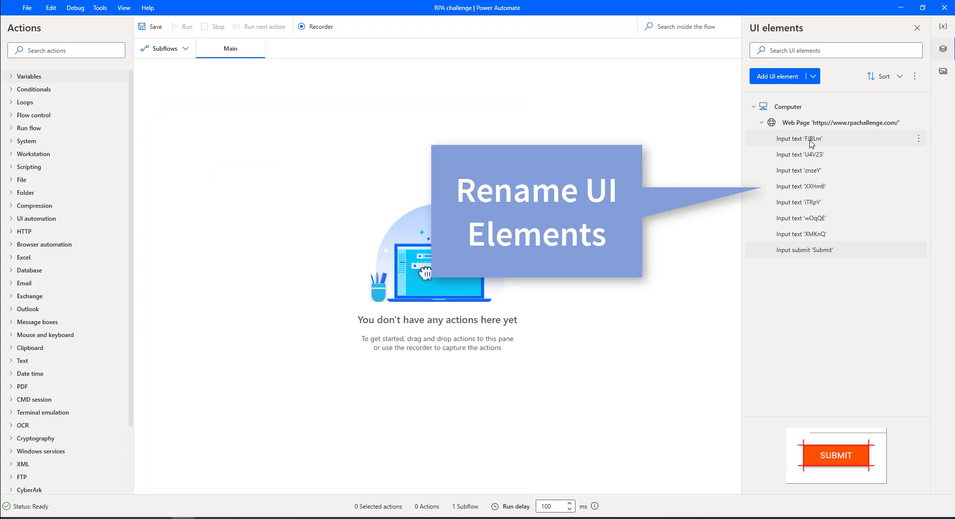
- Rename the first captured element to input_First_name
key("f2")
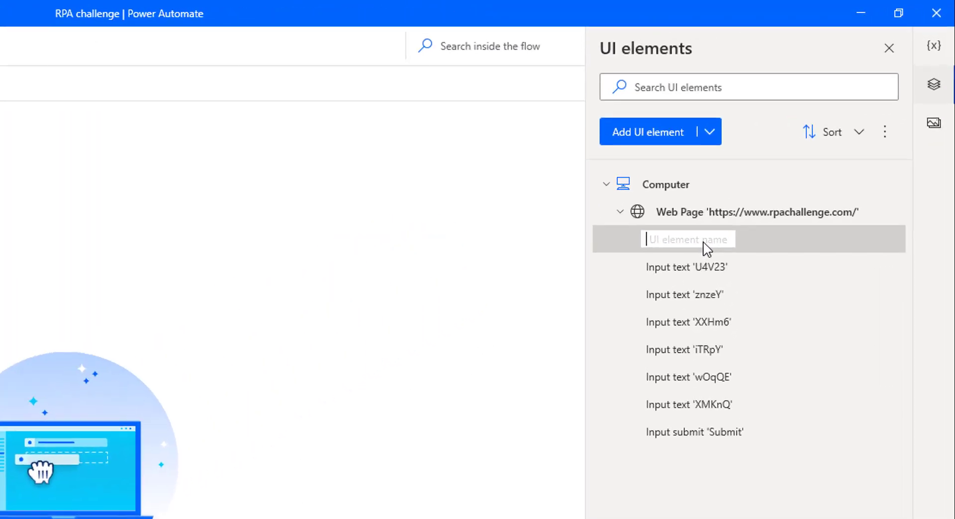
type("input_")
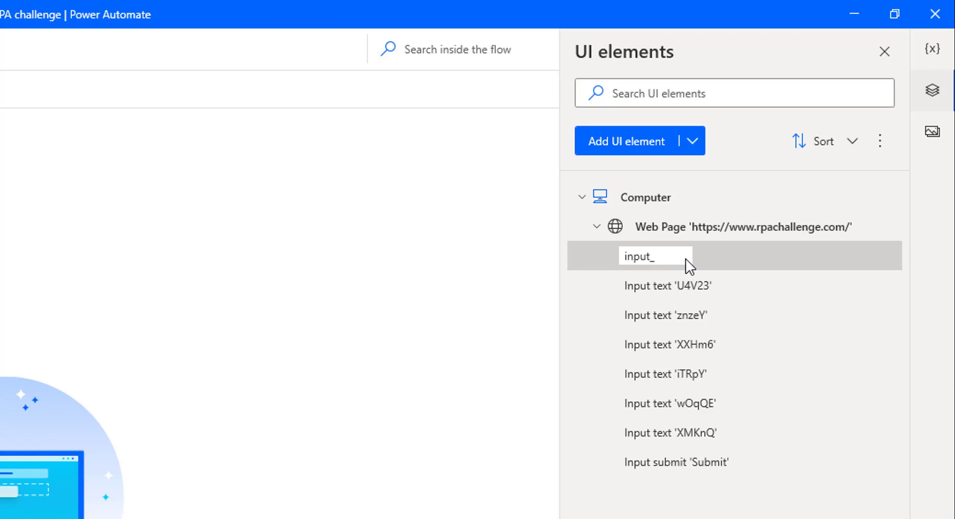
type("First")
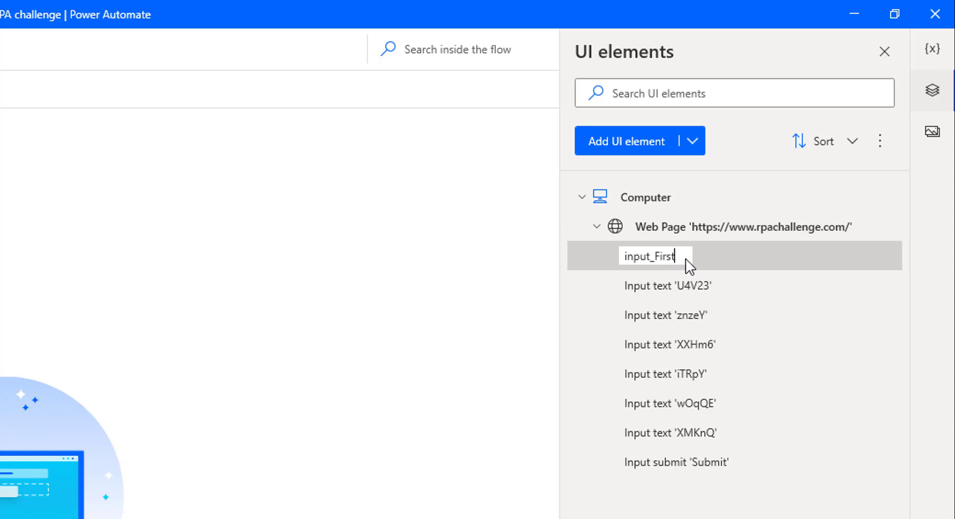
type("_name")
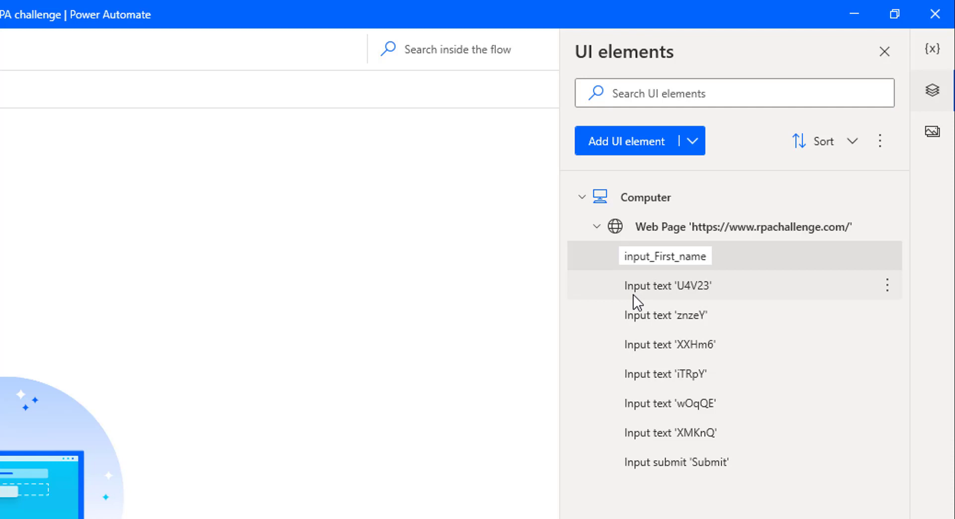
left_click(667, 285)
type("input_Last_name")
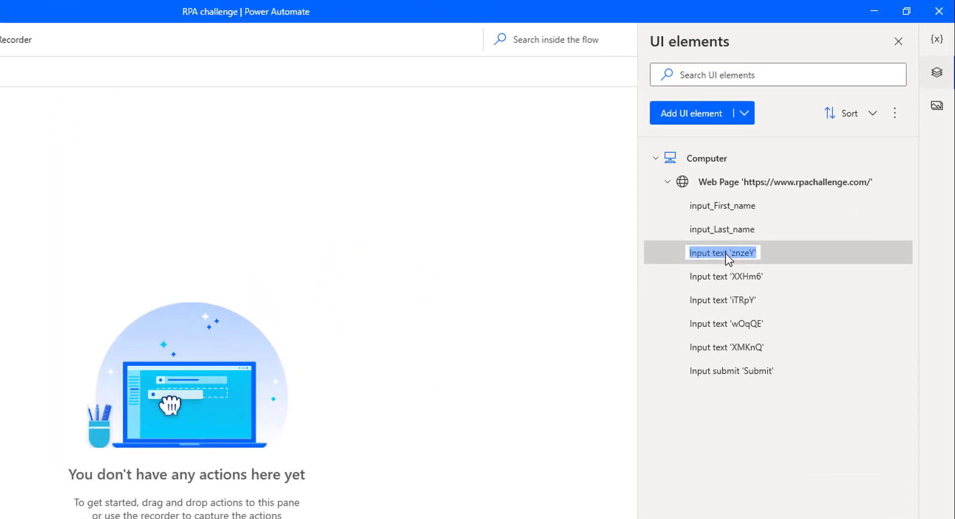
- Rename the third captured field to Input_Company_name
double_click(722, 252)
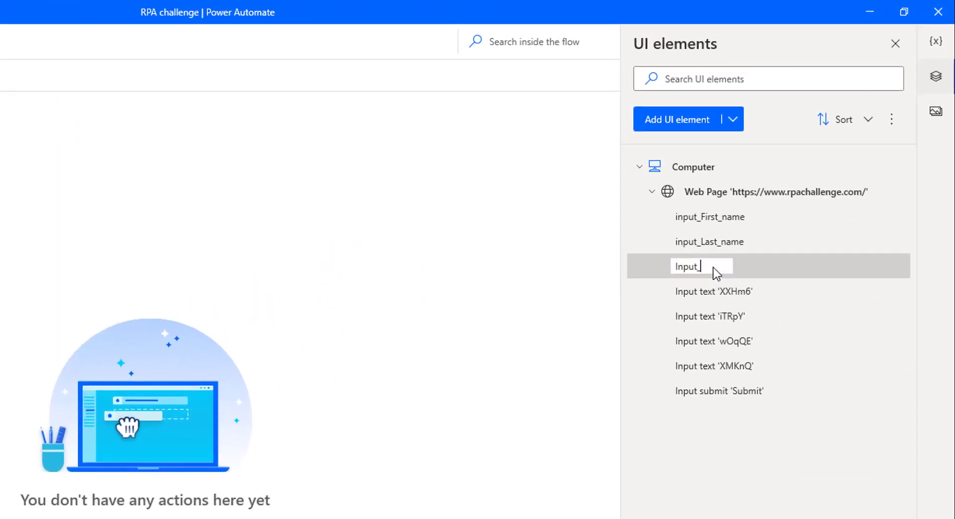
type("_c")
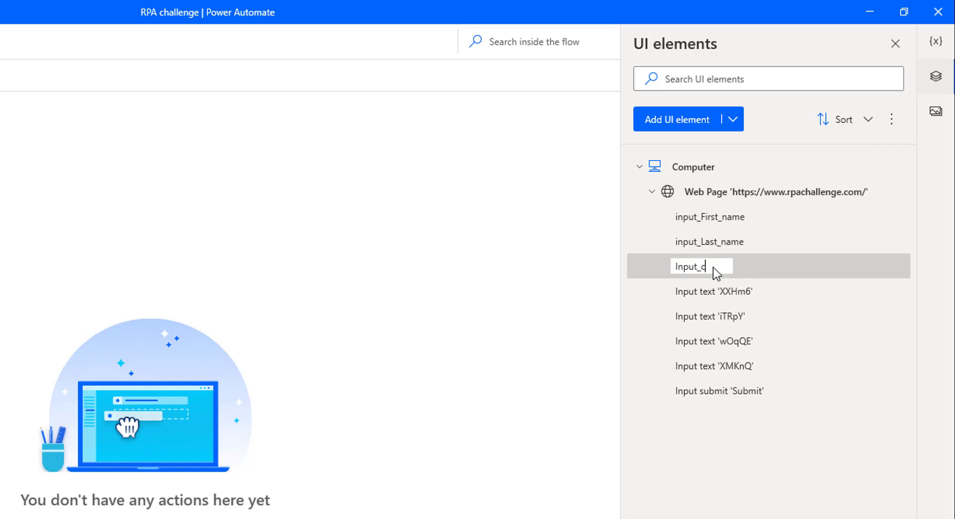
type("ompan")
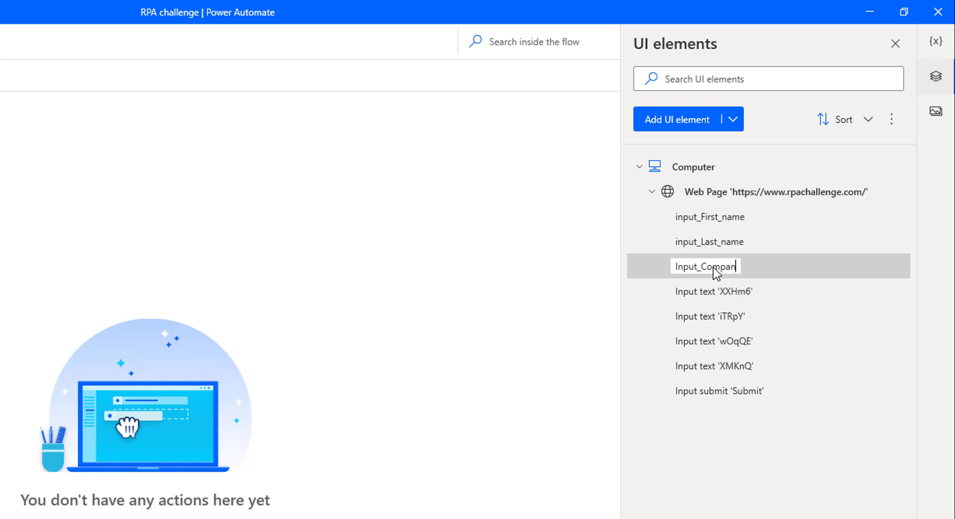
type("y_name")
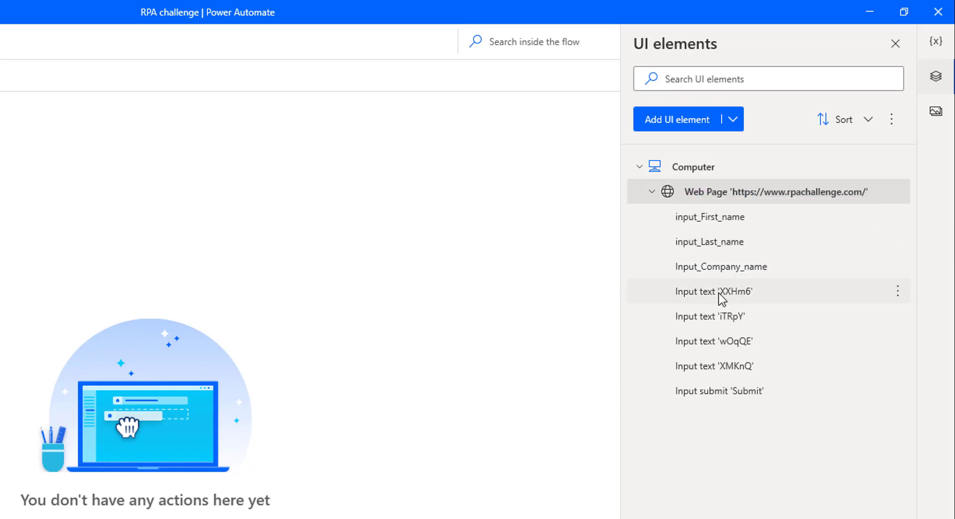
left_click(714, 291)
type("Input_Role_company")
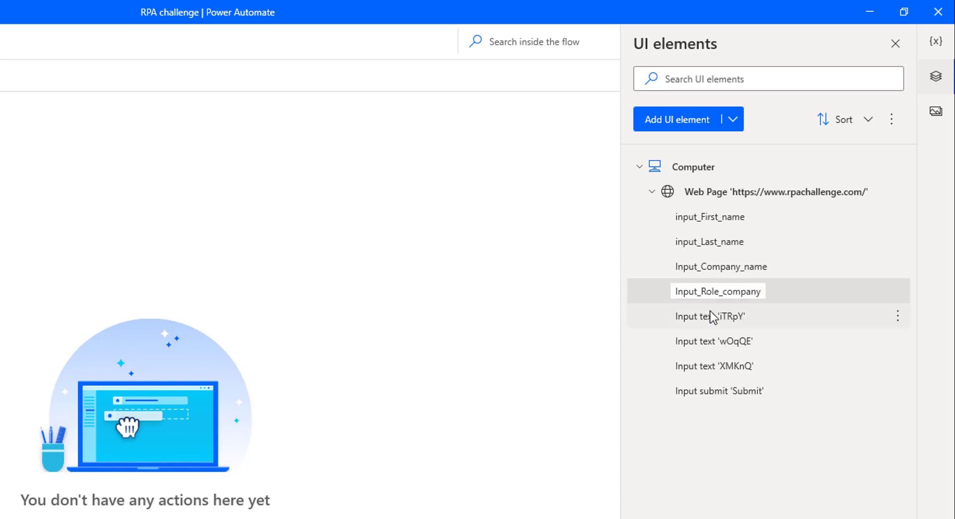
- Confirm Input_Role_company and start renaming the fifth field with 'Input_'
left_click(710, 315)
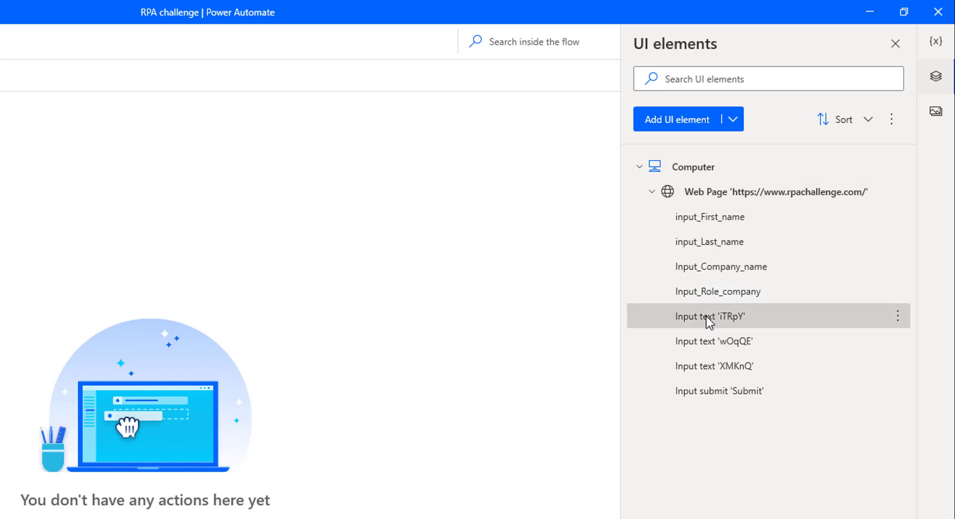
double_click(710, 315)
type("Input_address")
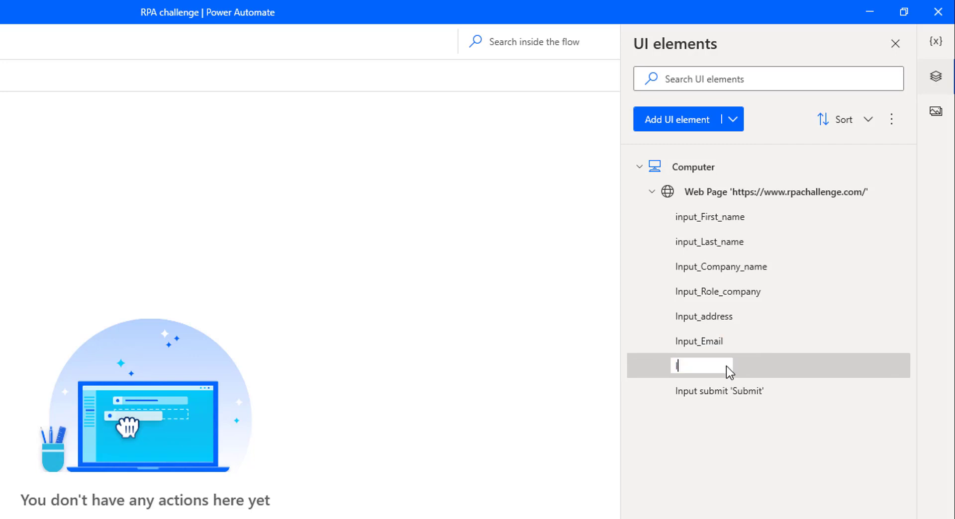
type("Input_Phone_number")
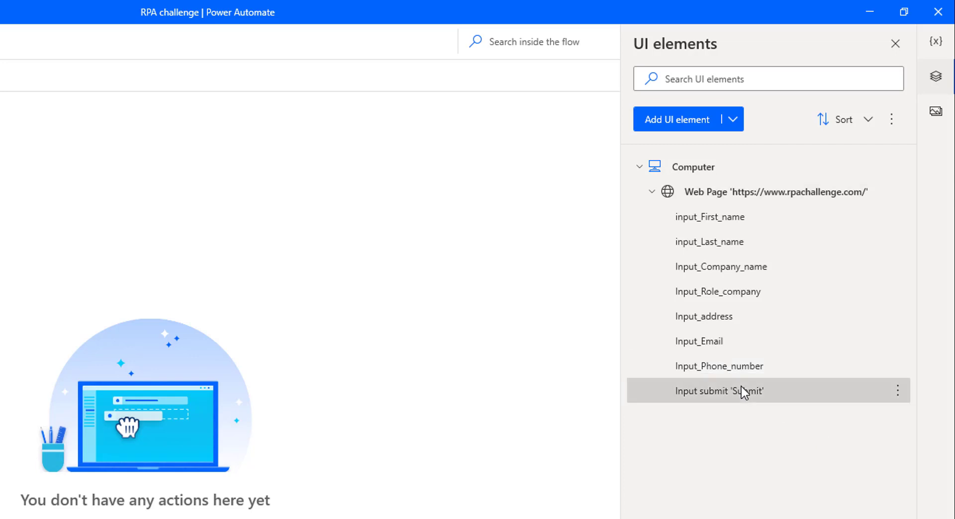
- Type Button_Submit as the new name of the captured Submit element
double_click(719, 391)
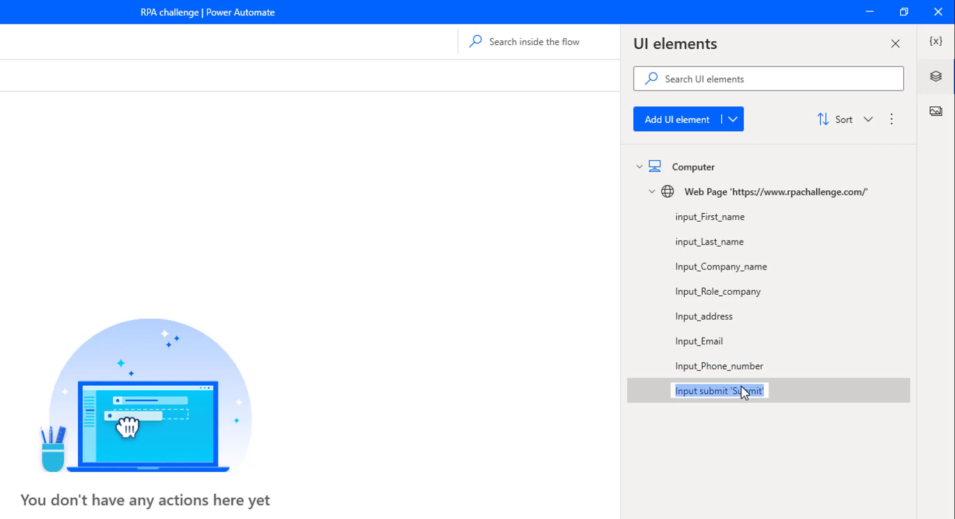
type("Button_")
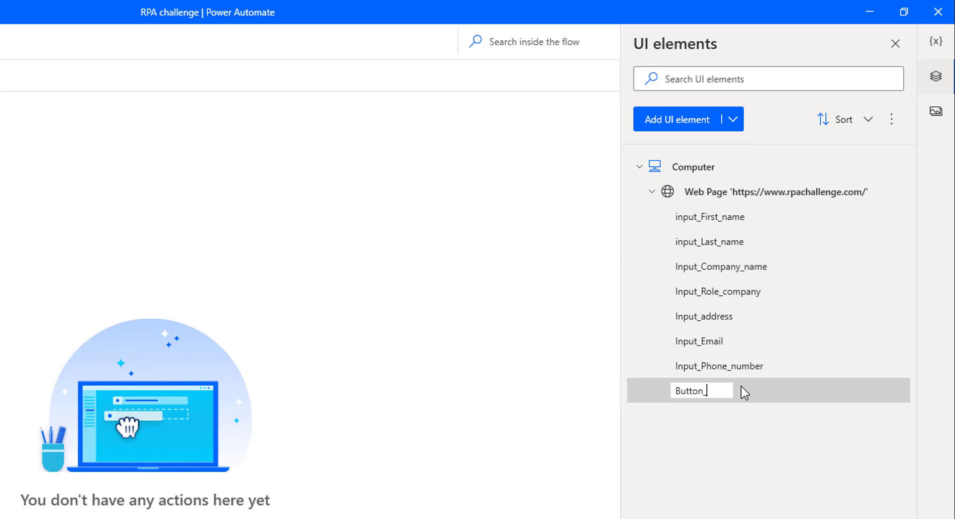
type("Submit")
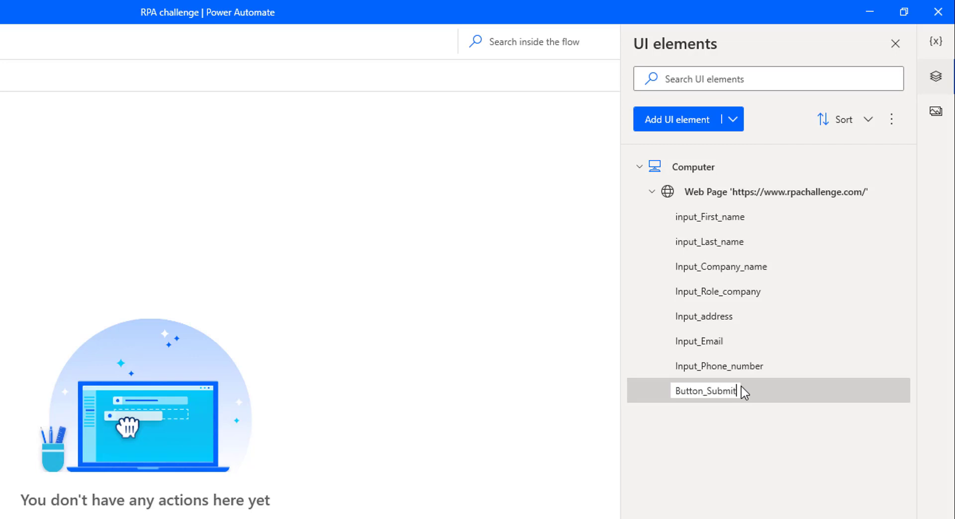
mouse_move(758, 424)
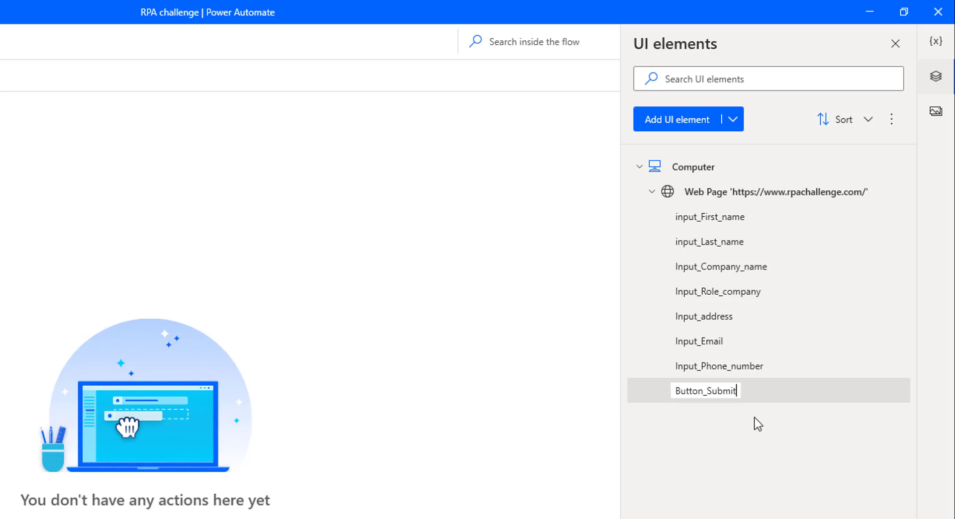
mouse_move(744, 373)
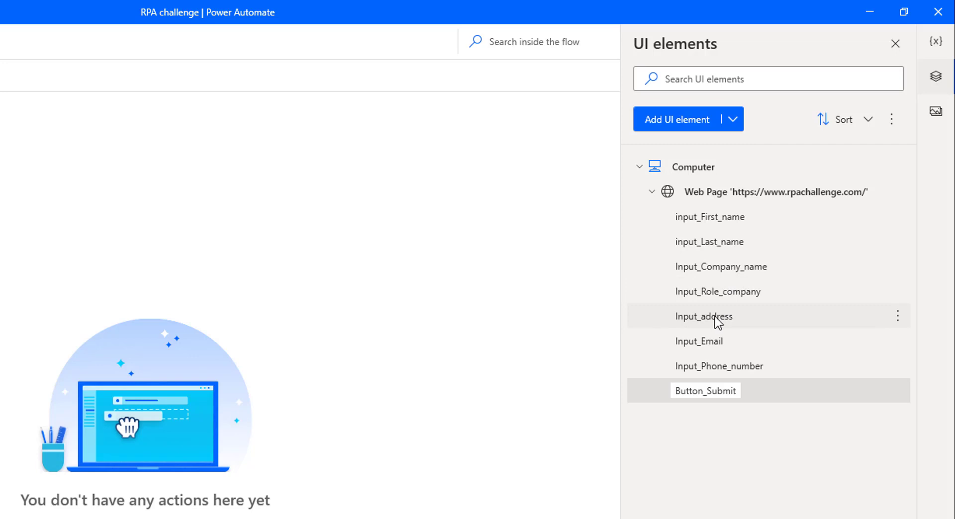
mouse_move(772, 395)
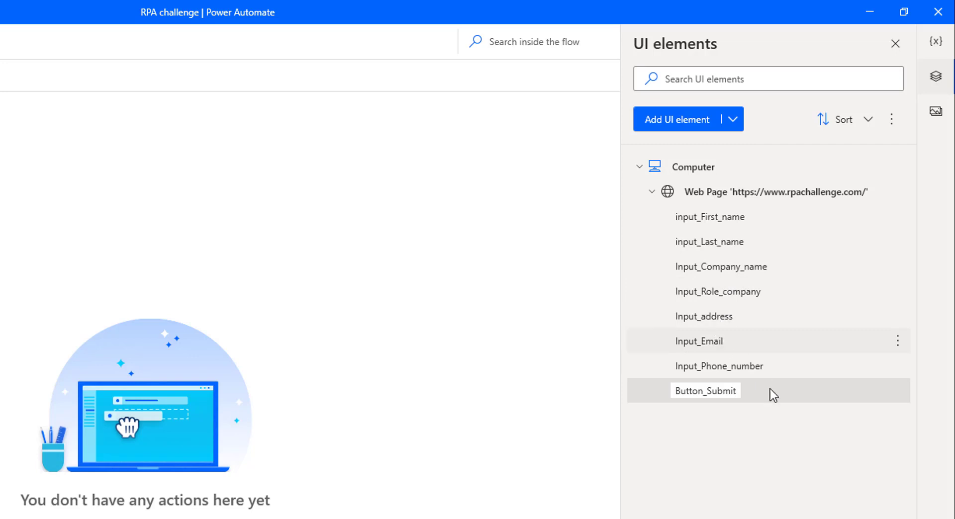